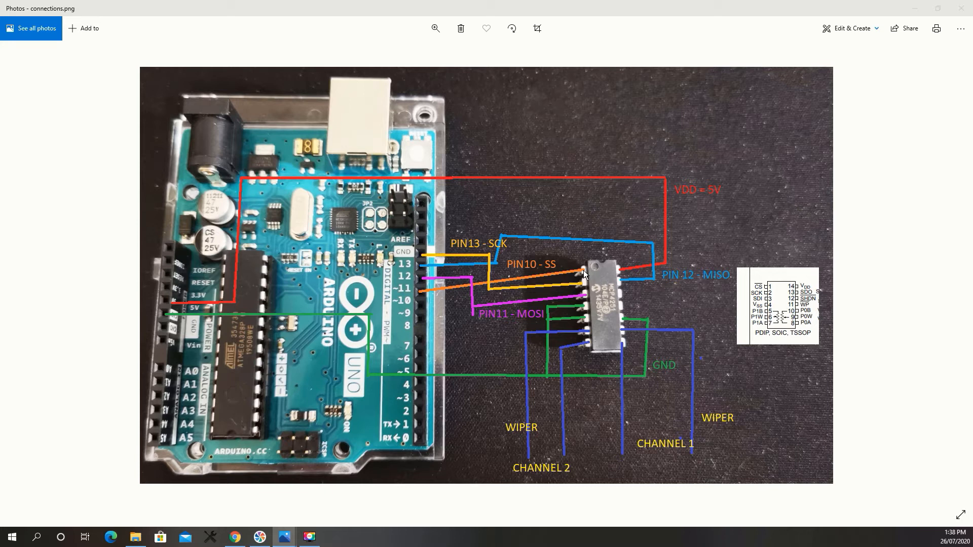
{"action": "mouse_move", "coordinate": [583, 287]}
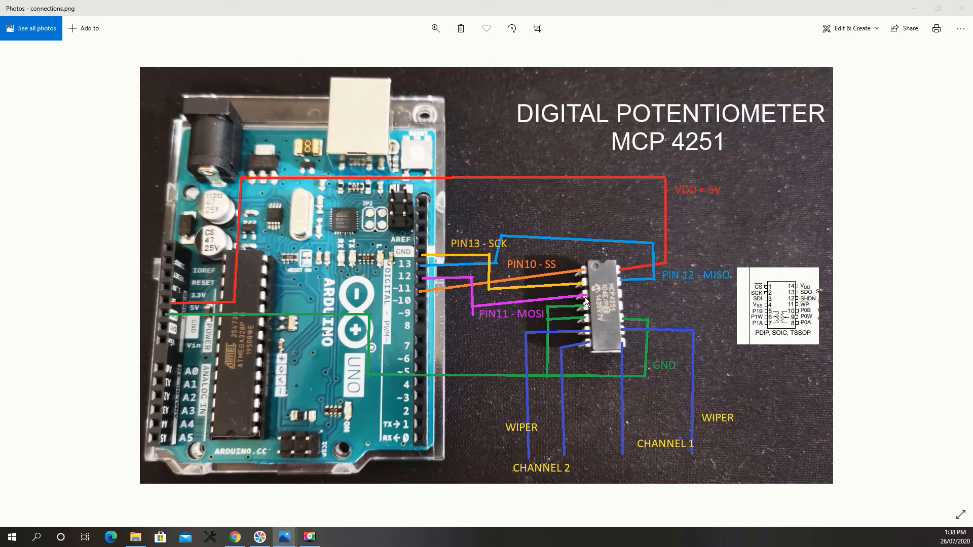
{"action": "mouse_move", "coordinate": [623, 284]}
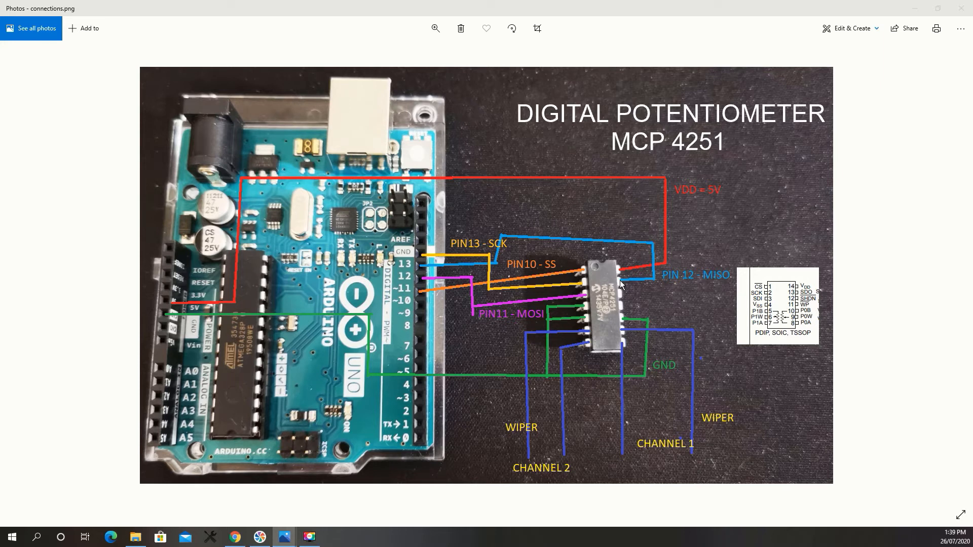
{"action": "mouse_move", "coordinate": [618, 275]}
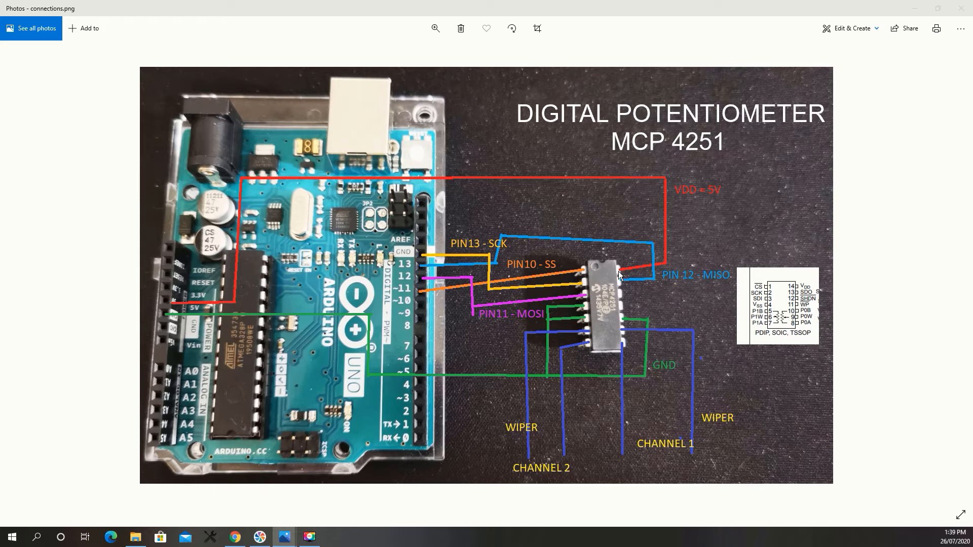
{"action": "mouse_move", "coordinate": [588, 310]}
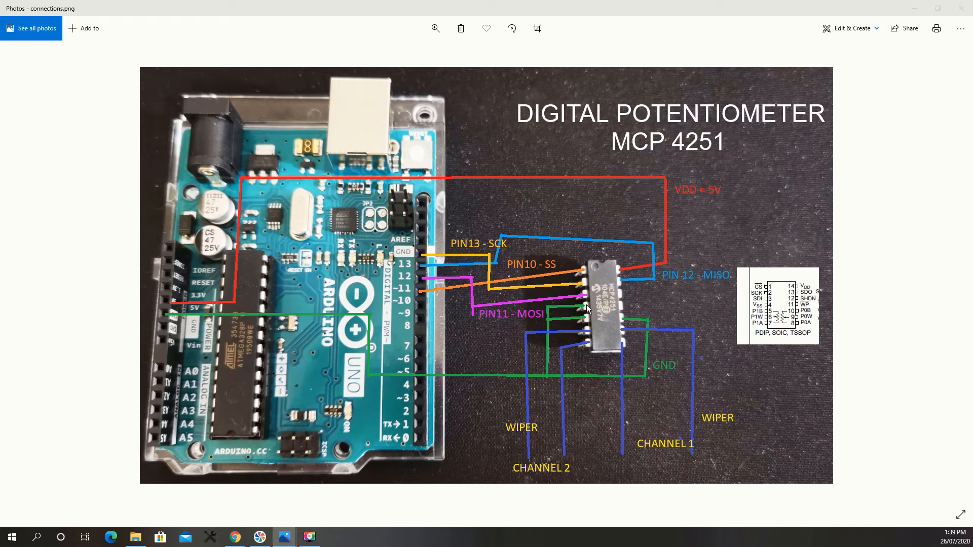
{"action": "mouse_move", "coordinate": [587, 309]}
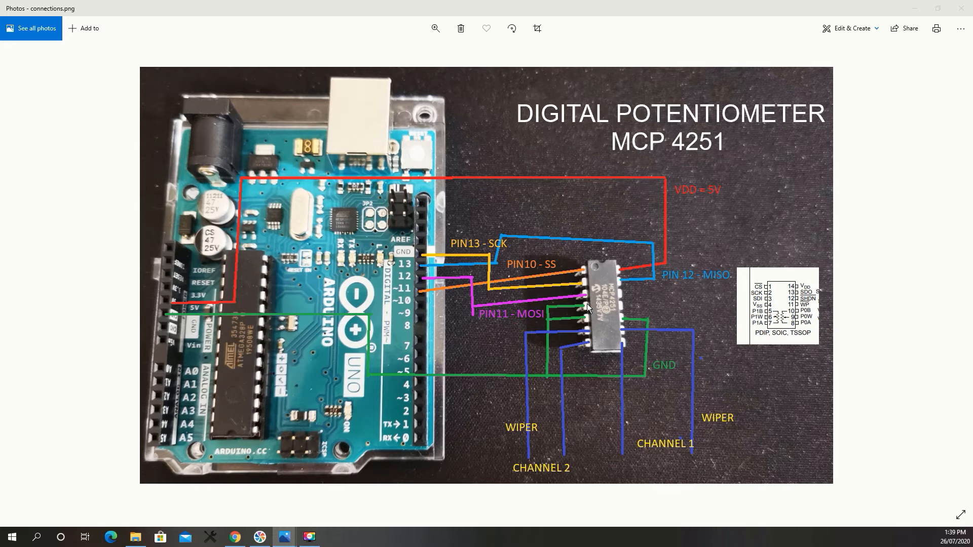
{"action": "mouse_move", "coordinate": [591, 312]}
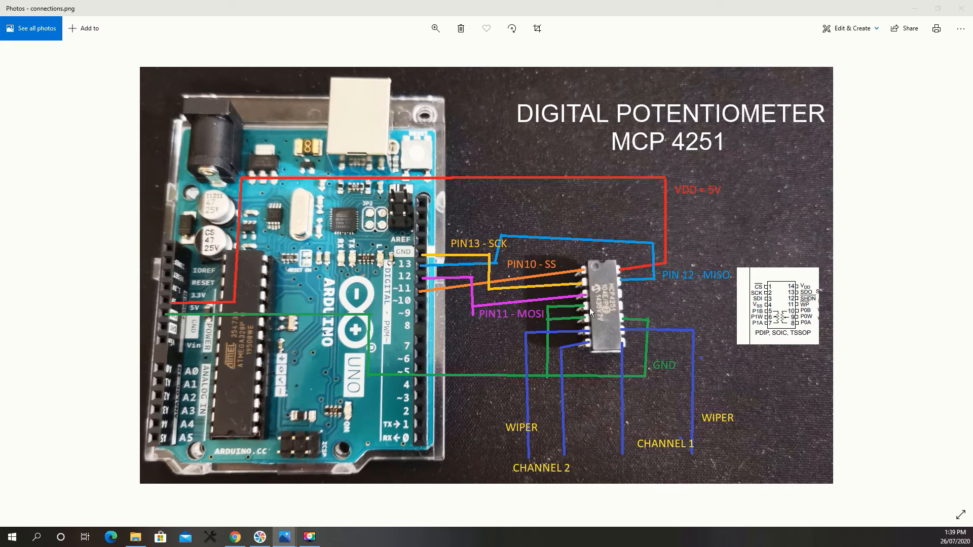
{"action": "mouse_move", "coordinate": [591, 321]}
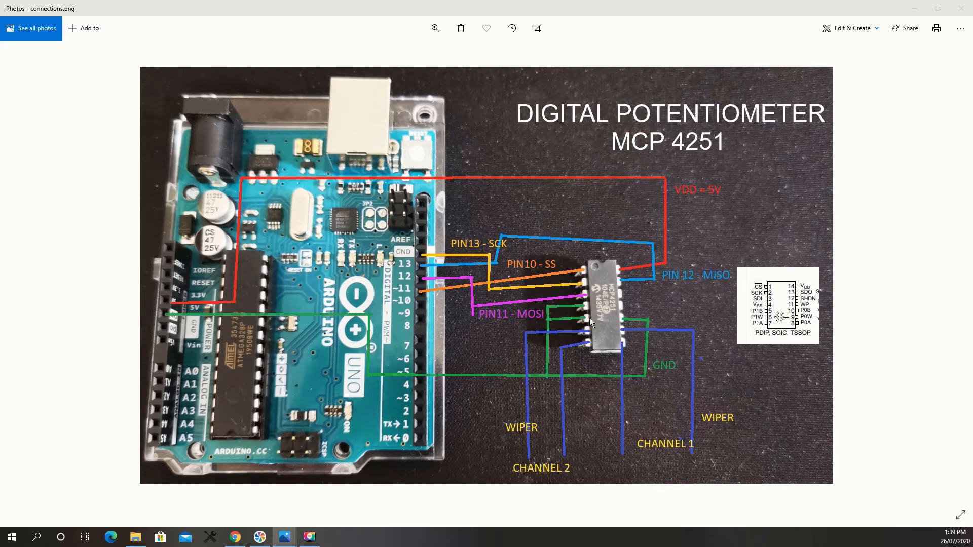
{"action": "mouse_move", "coordinate": [624, 321]}
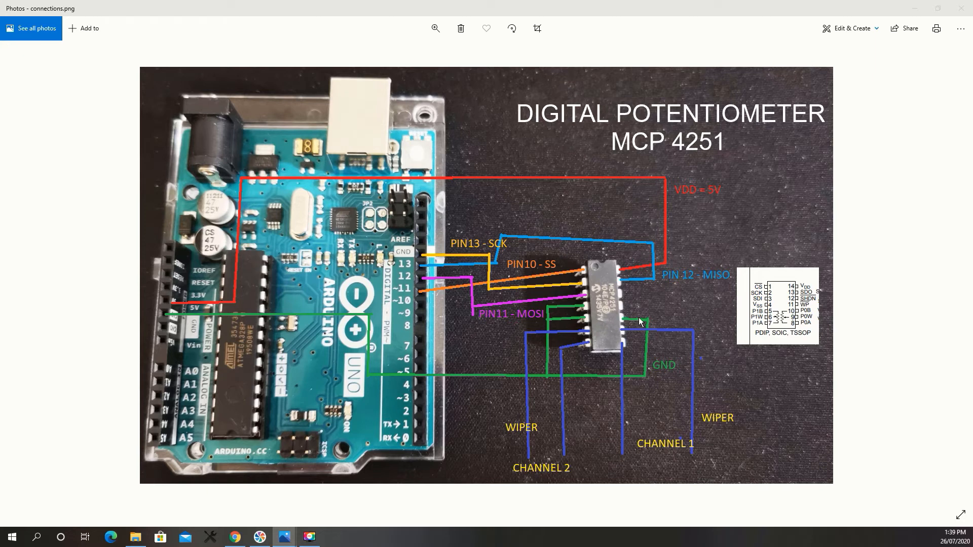
{"action": "mouse_move", "coordinate": [790, 322]}
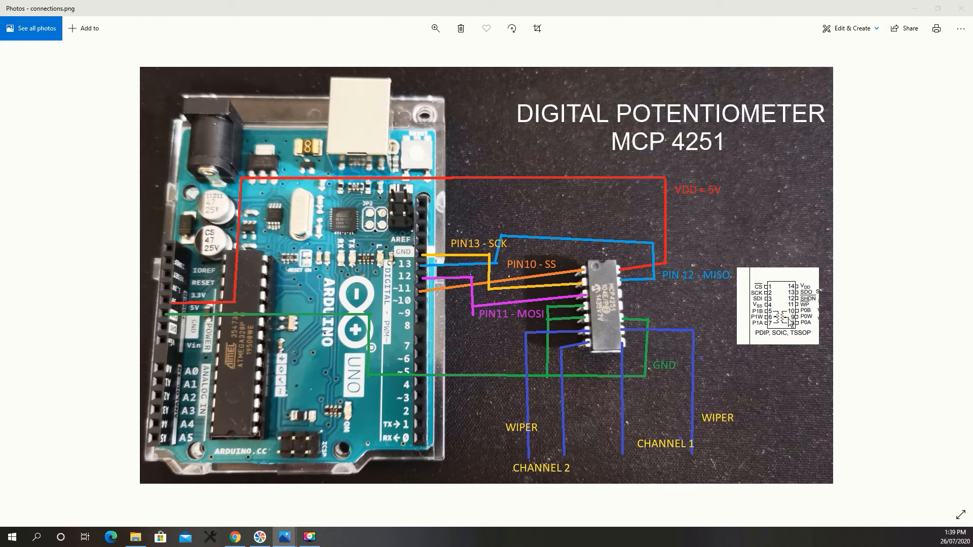
{"action": "mouse_move", "coordinate": [774, 322]}
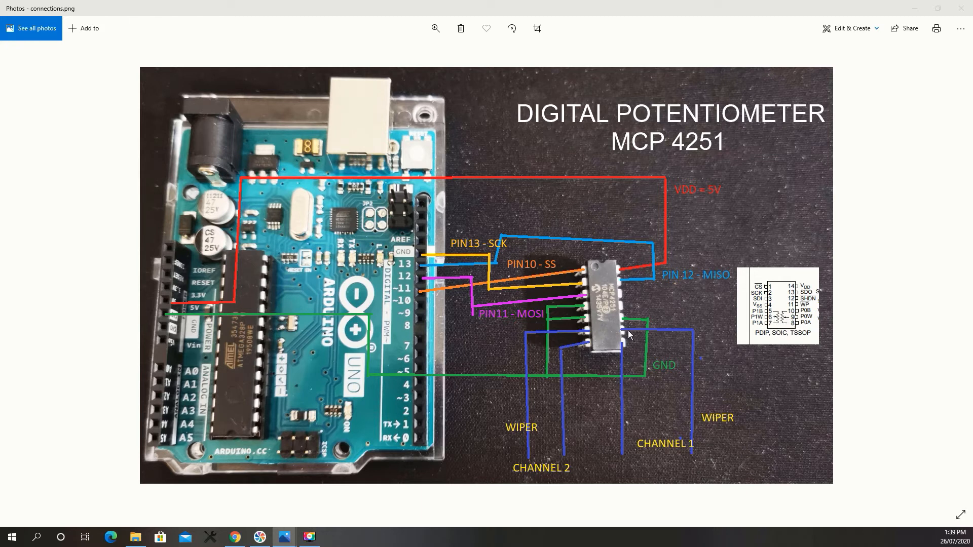
{"action": "mouse_move", "coordinate": [569, 357]}
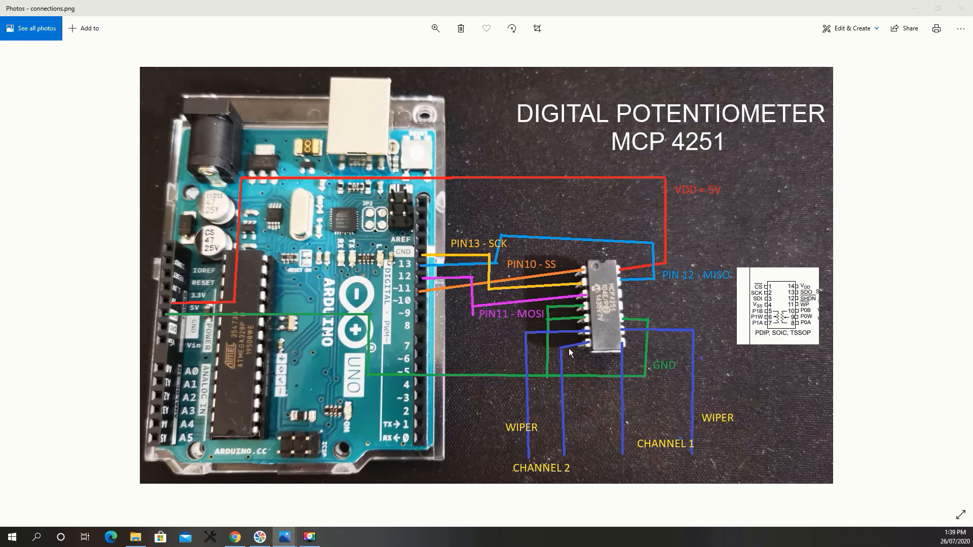
{"action": "mouse_move", "coordinate": [626, 400]}
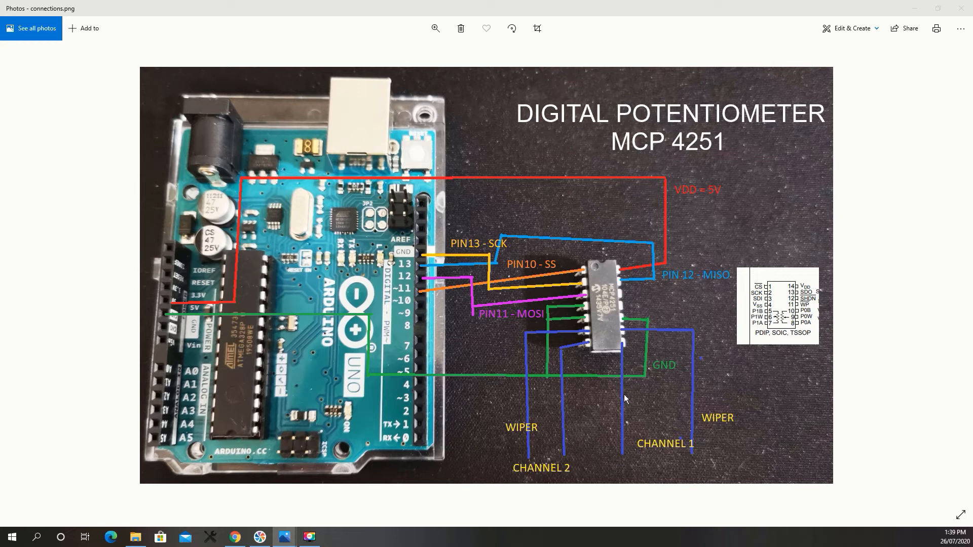
{"action": "mouse_move", "coordinate": [623, 444]}
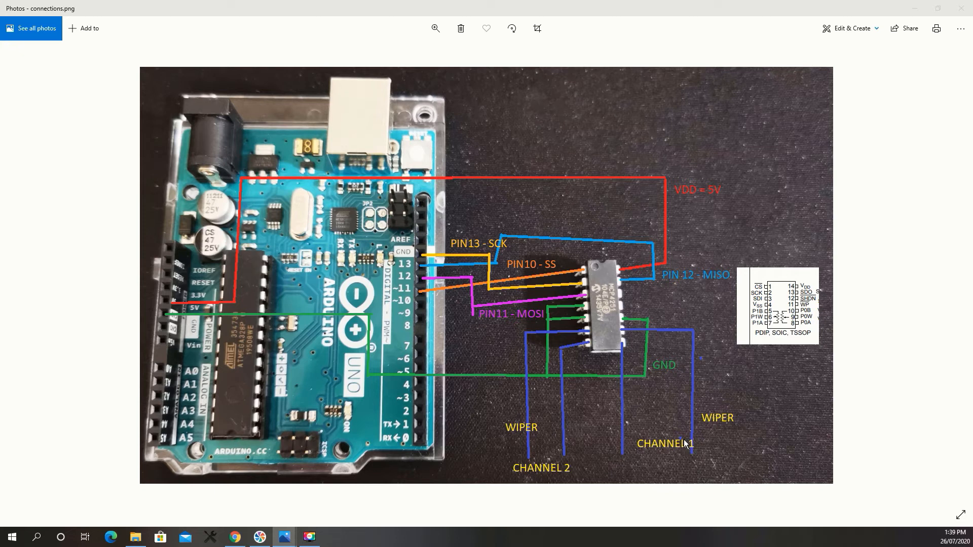
{"action": "mouse_move", "coordinate": [703, 413]}
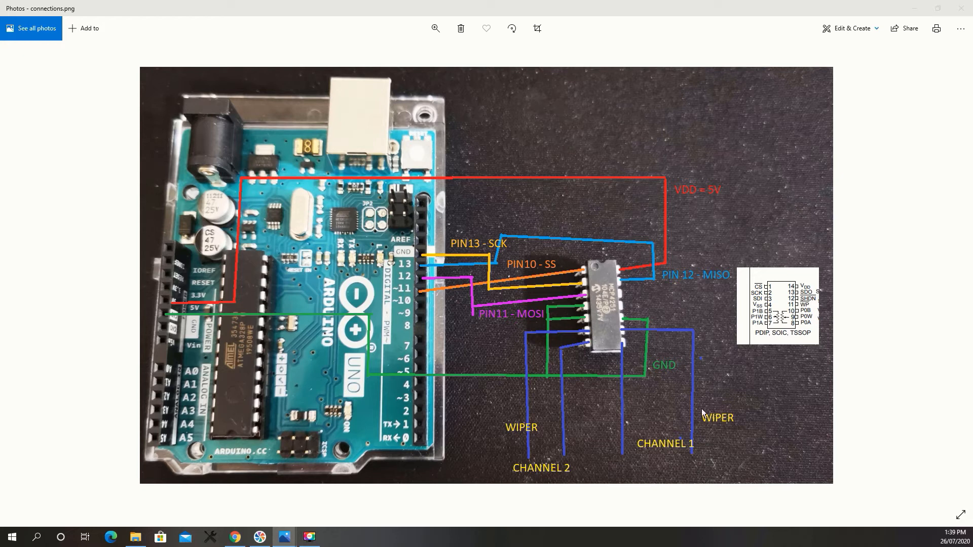
Highlight the csPin pinMode line and the SPI setup lines in setup() while explaining them
{"action": "left_click", "coordinate": [334, 537]}
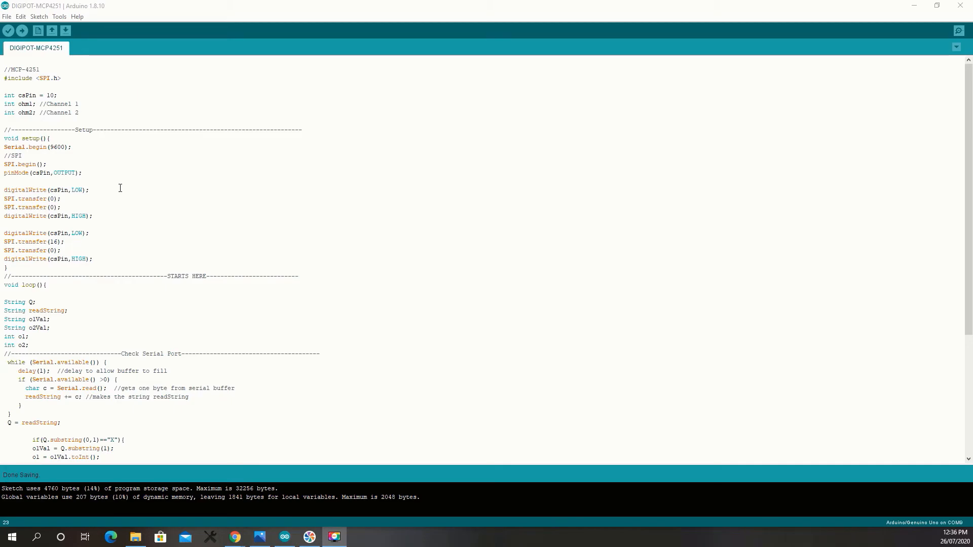
{"action": "mouse_move", "coordinate": [18, 109]}
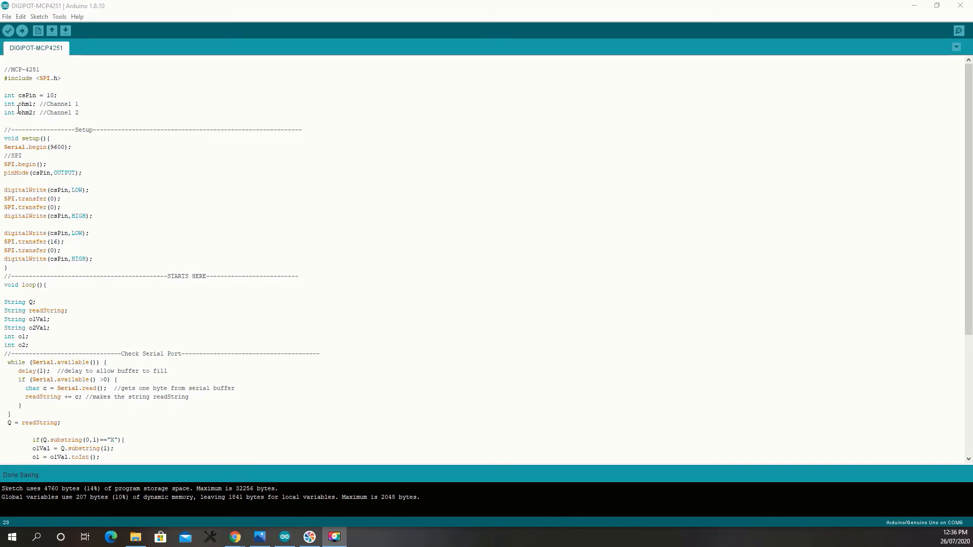
{"action": "triple_click", "coordinate": [33, 78]}
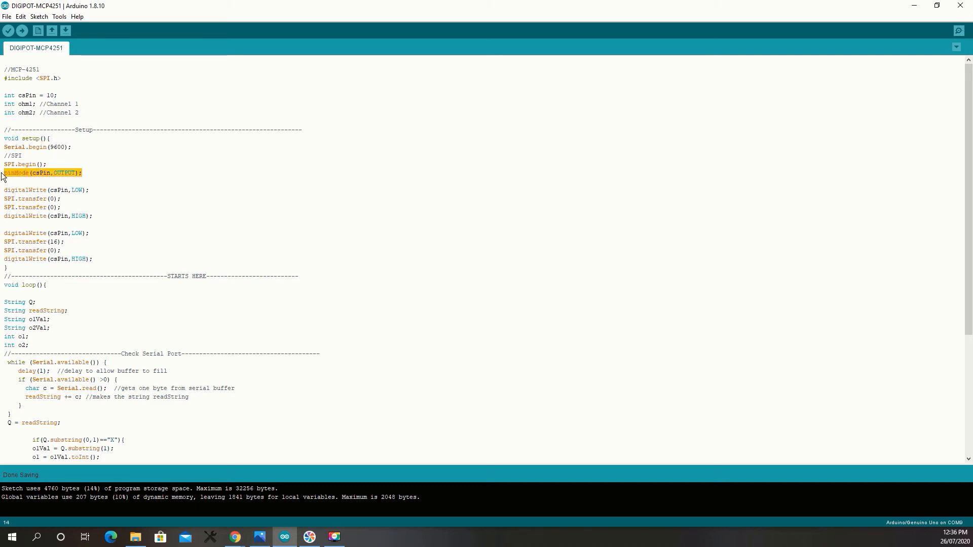
{"action": "left_click", "coordinate": [96, 222]}
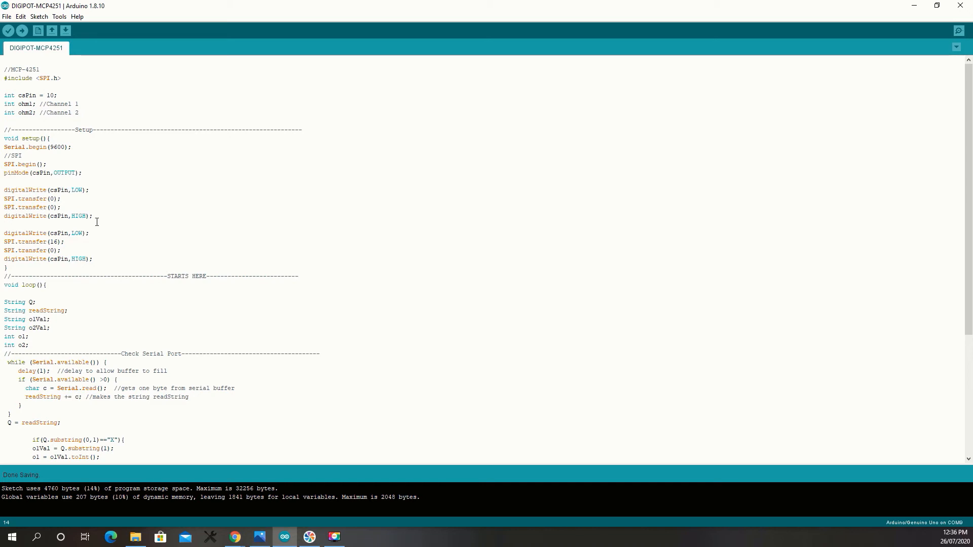
{"action": "left_click_drag", "start_coordinate": [11, 241], "coordinate": [92, 258]}
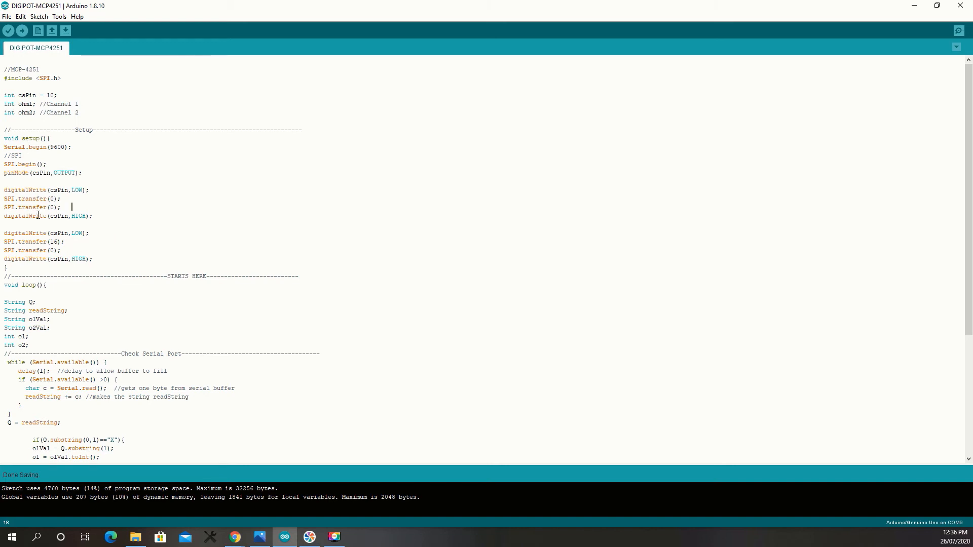
Reveal loop() and highlight its four String declarations for the serial reading code
{"action": "scroll", "scroll_direction": "down", "scroll_amount": 3}
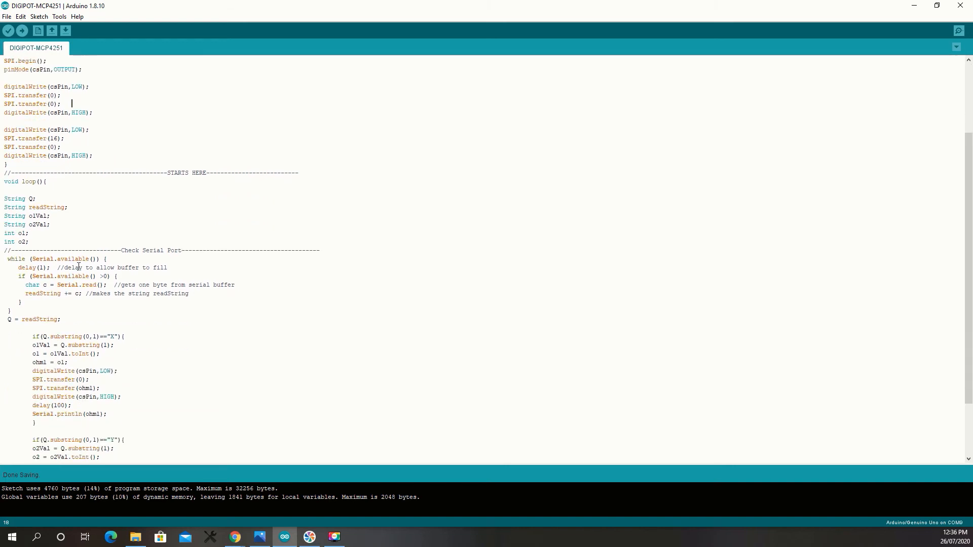
{"action": "mouse_move", "coordinate": [55, 211]}
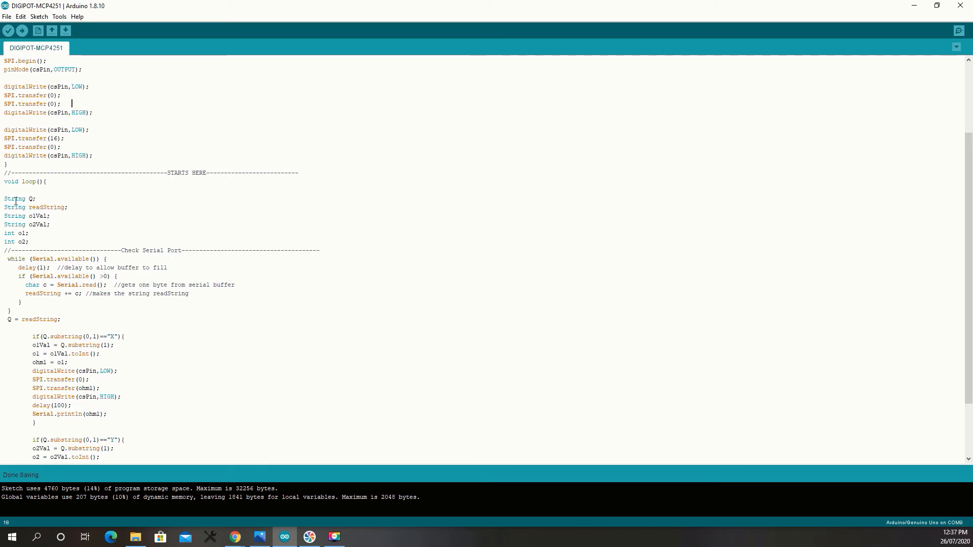
{"action": "left_click_drag", "start_coordinate": [18, 199], "coordinate": [53, 225]}
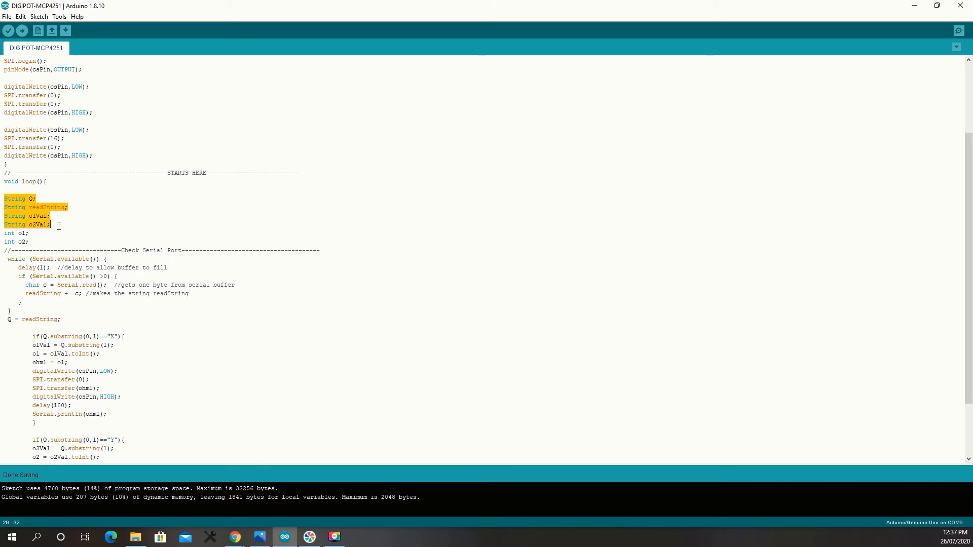
{"action": "left_click", "coordinate": [50, 215]}
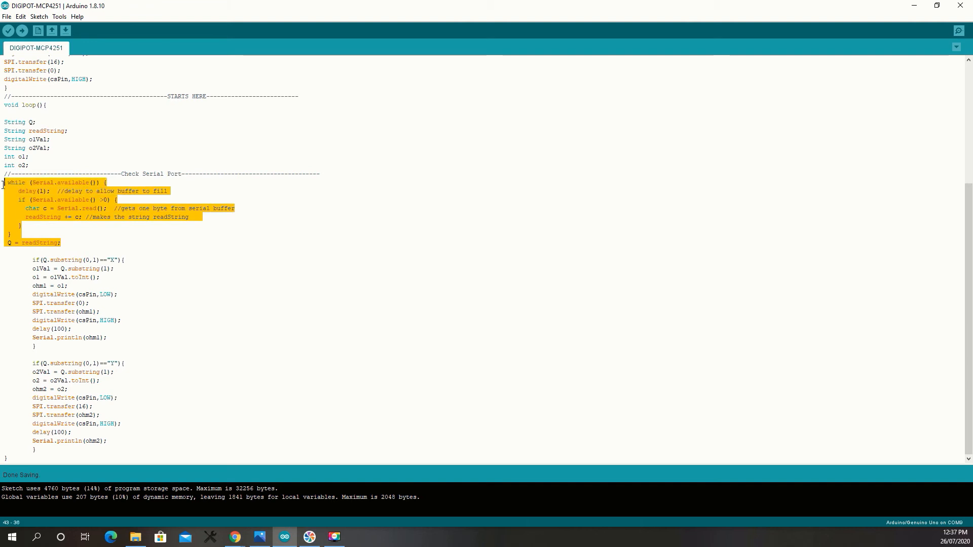
{"action": "mouse_move", "coordinate": [53, 208]}
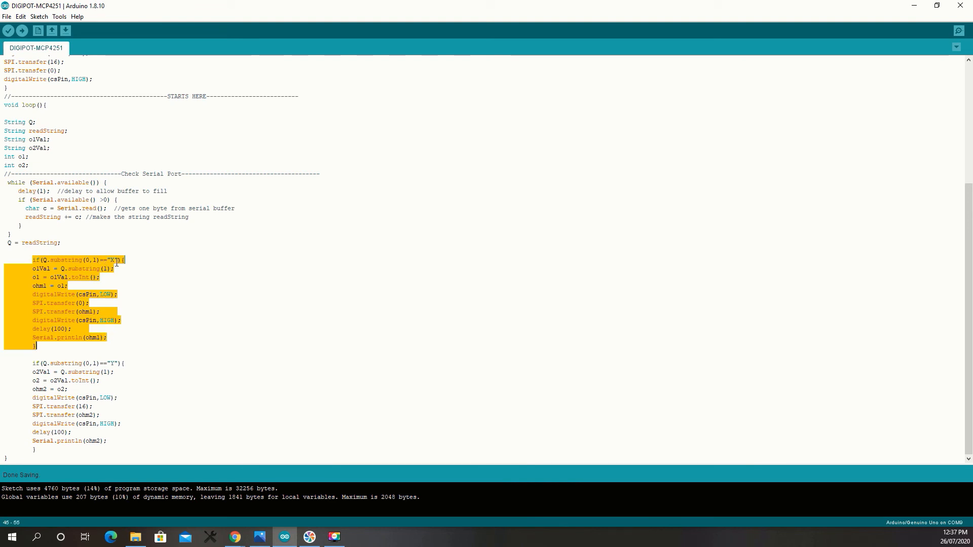
{"action": "mouse_move", "coordinate": [154, 271]}
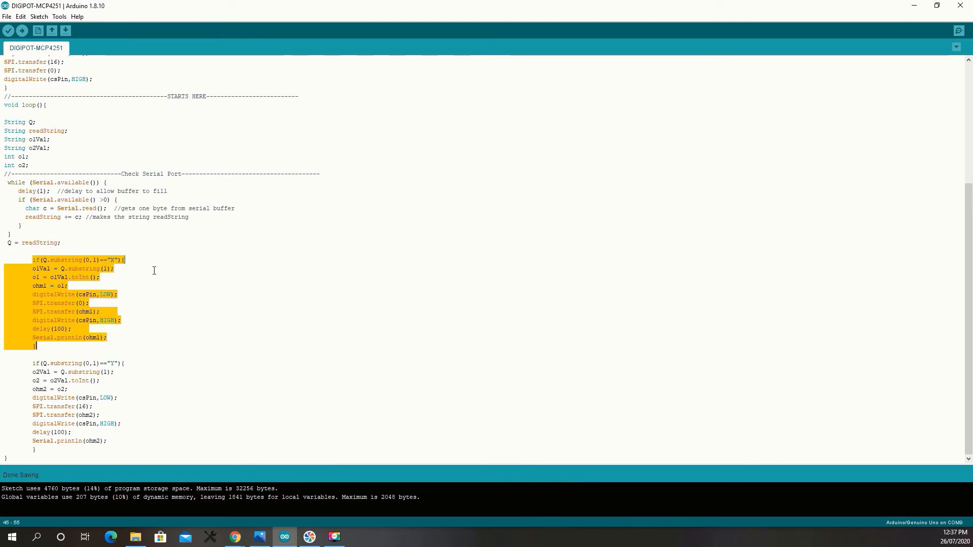
{"action": "mouse_move", "coordinate": [185, 273]}
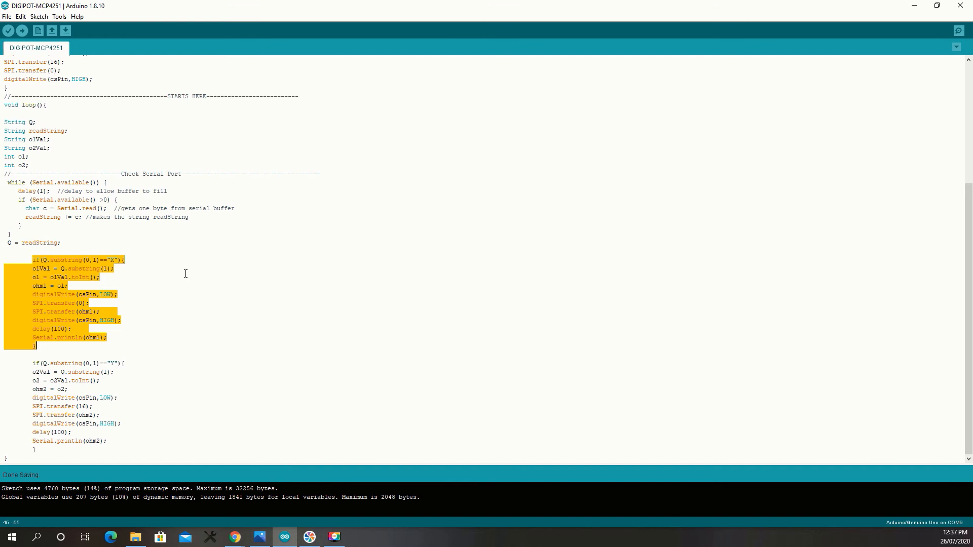